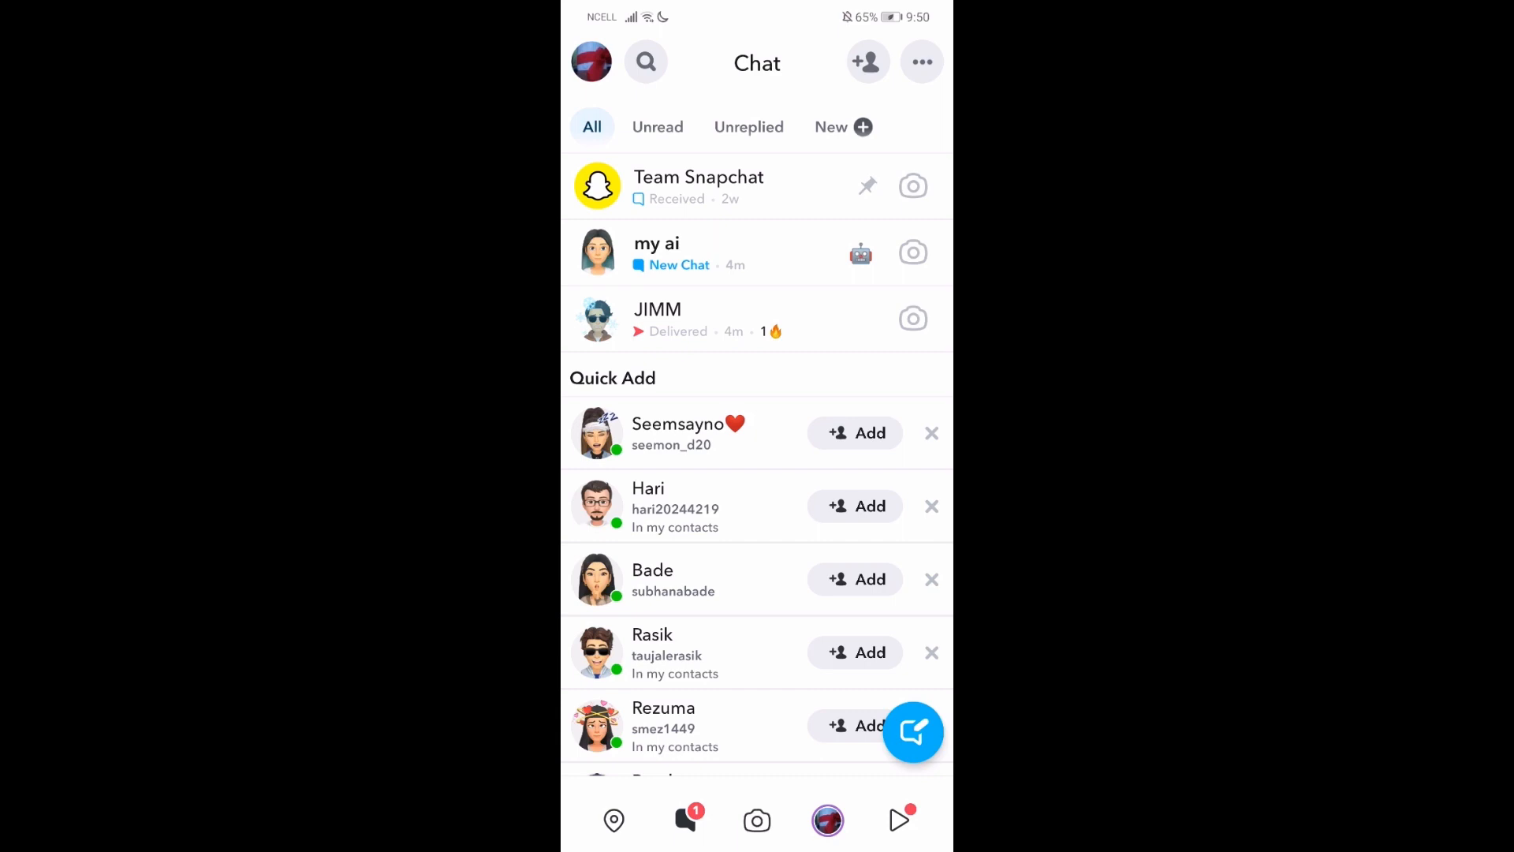
# Scroll the chat list, then open your own Snapchat profile from your avatar.
pyautogui.scroll(-3)
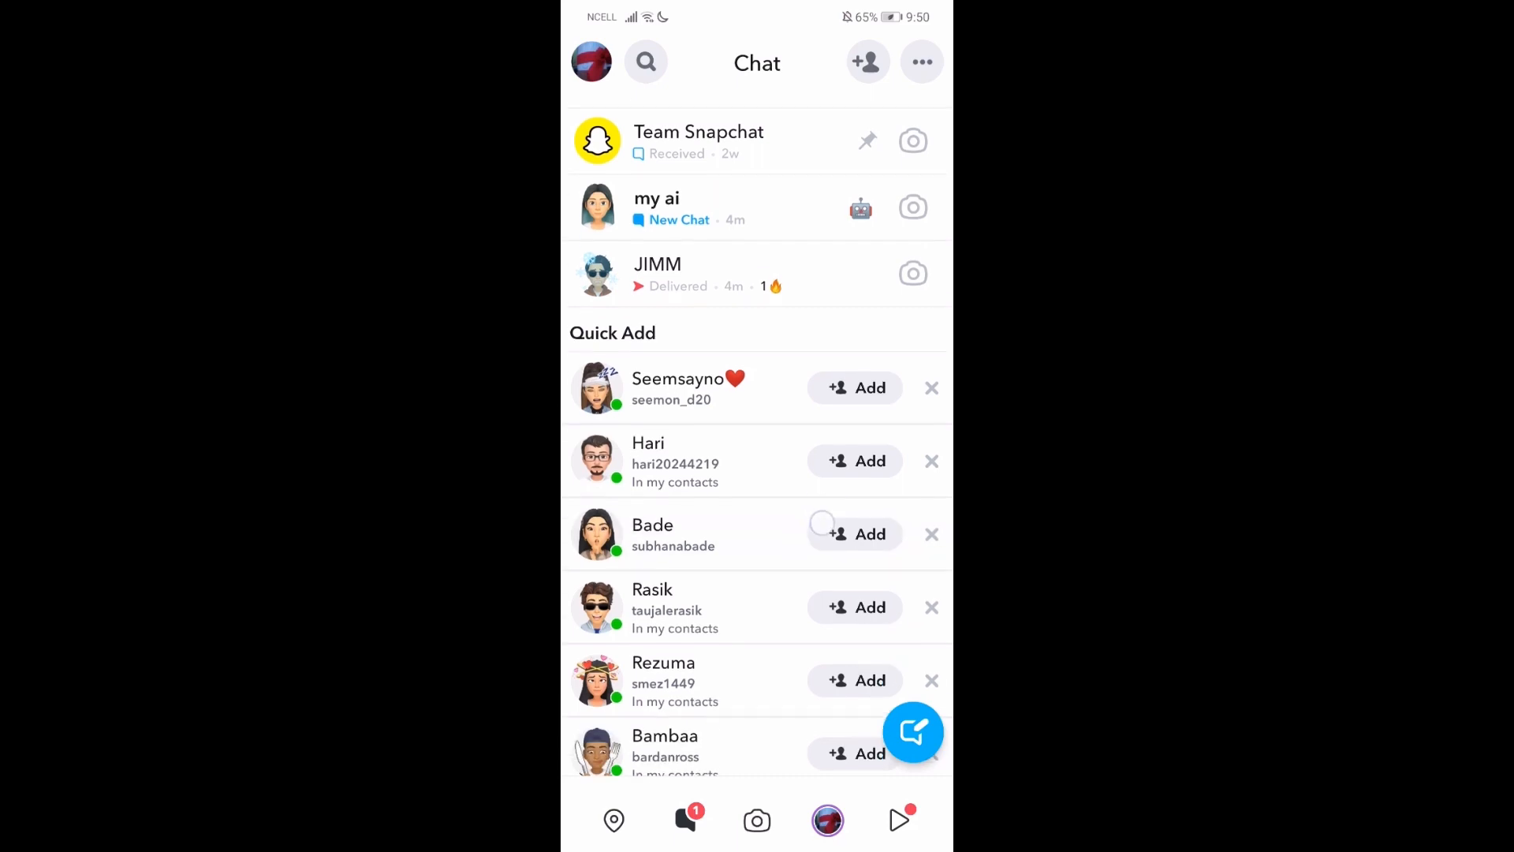
pyautogui.click(757, 820)
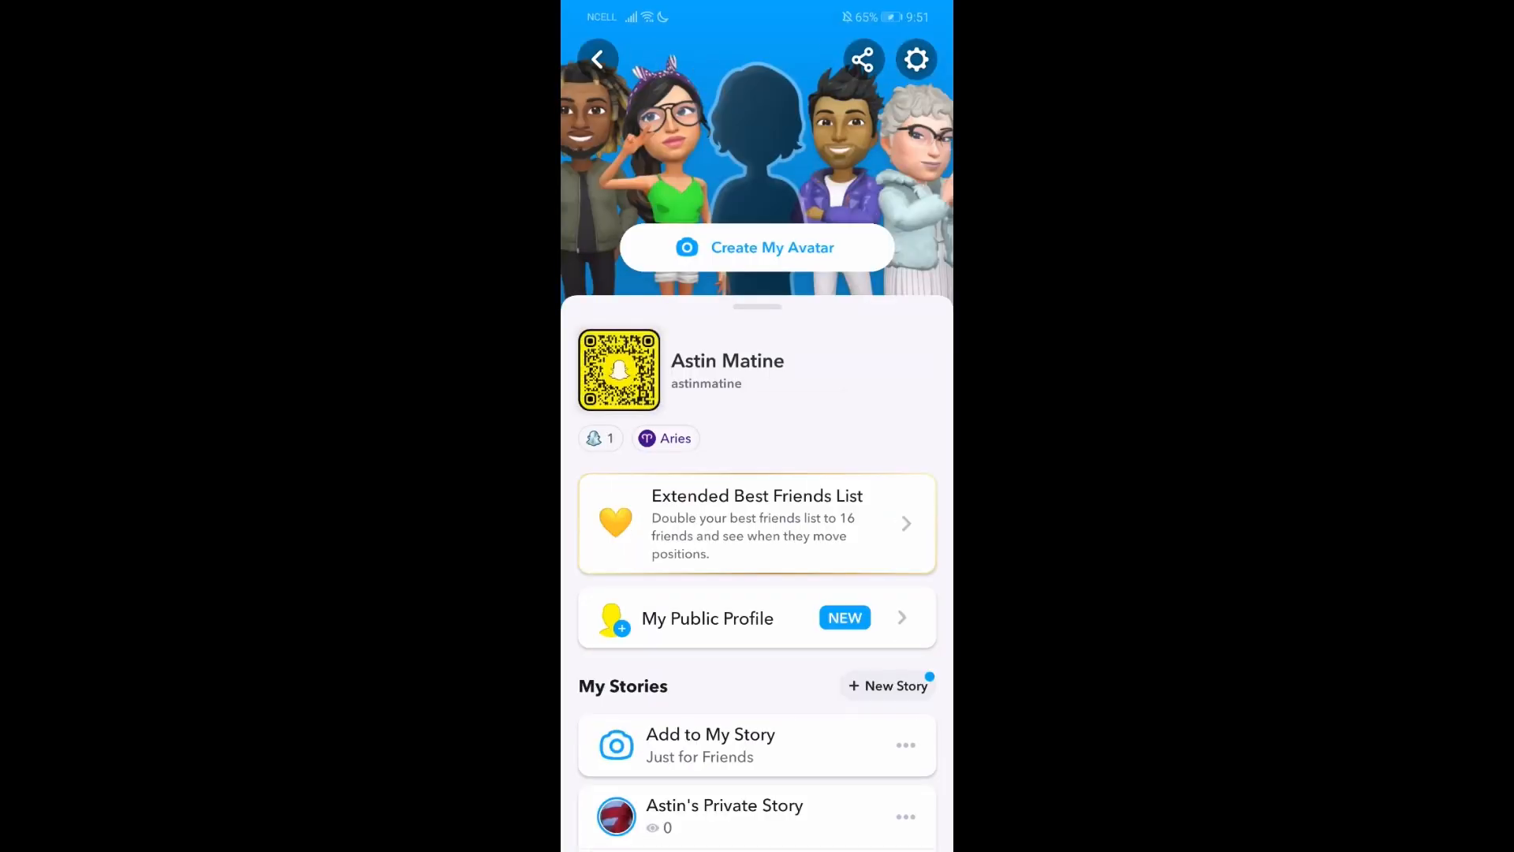
# Open Settings from the profile and scroll down toward App Appearance.
pyautogui.click(915, 59)
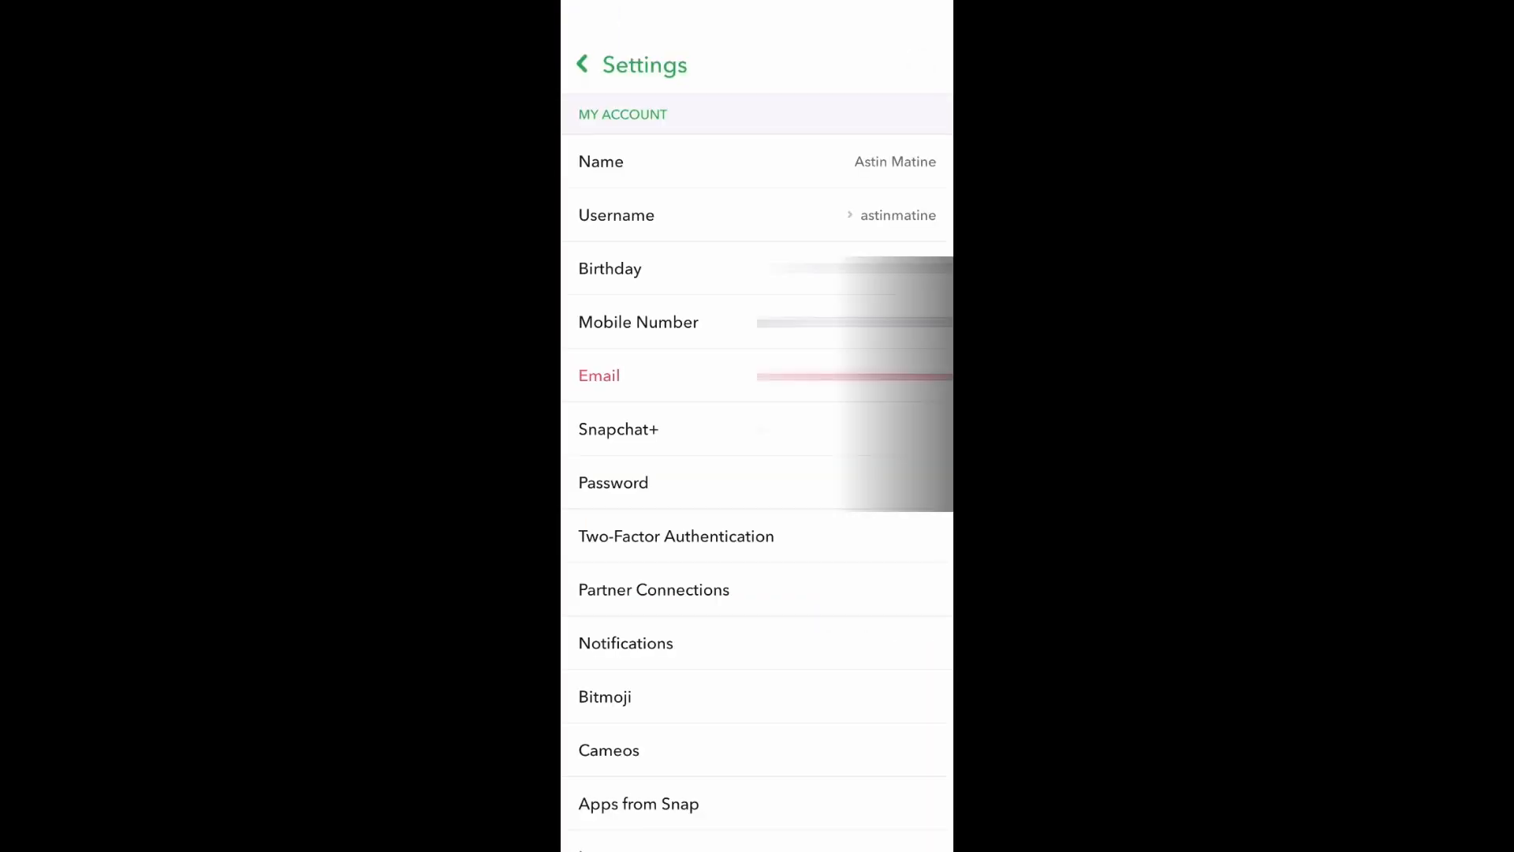
pyautogui.scroll(-3)
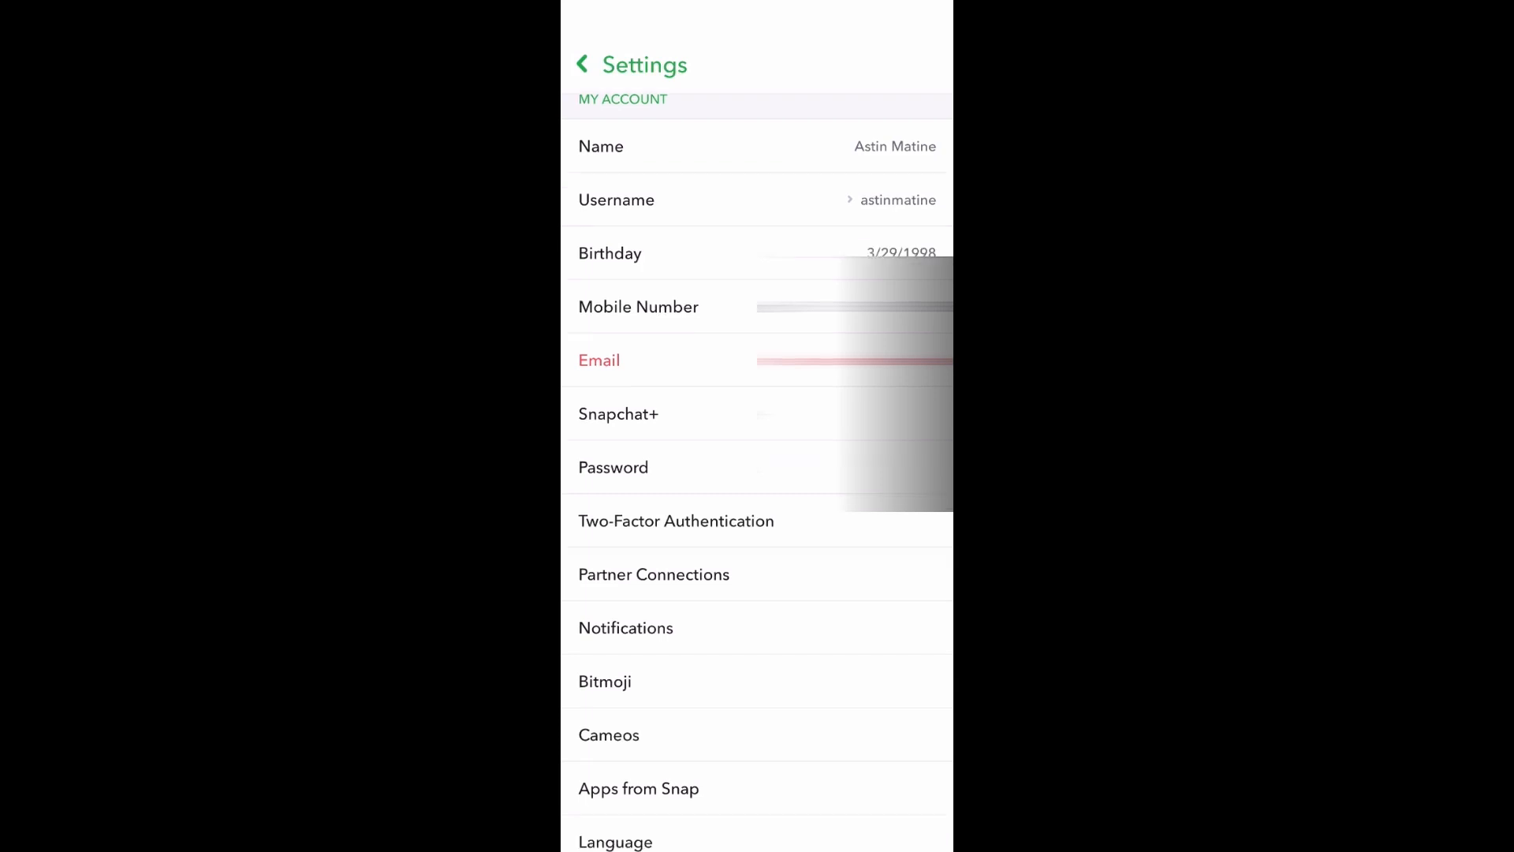
pyautogui.scroll(-3)
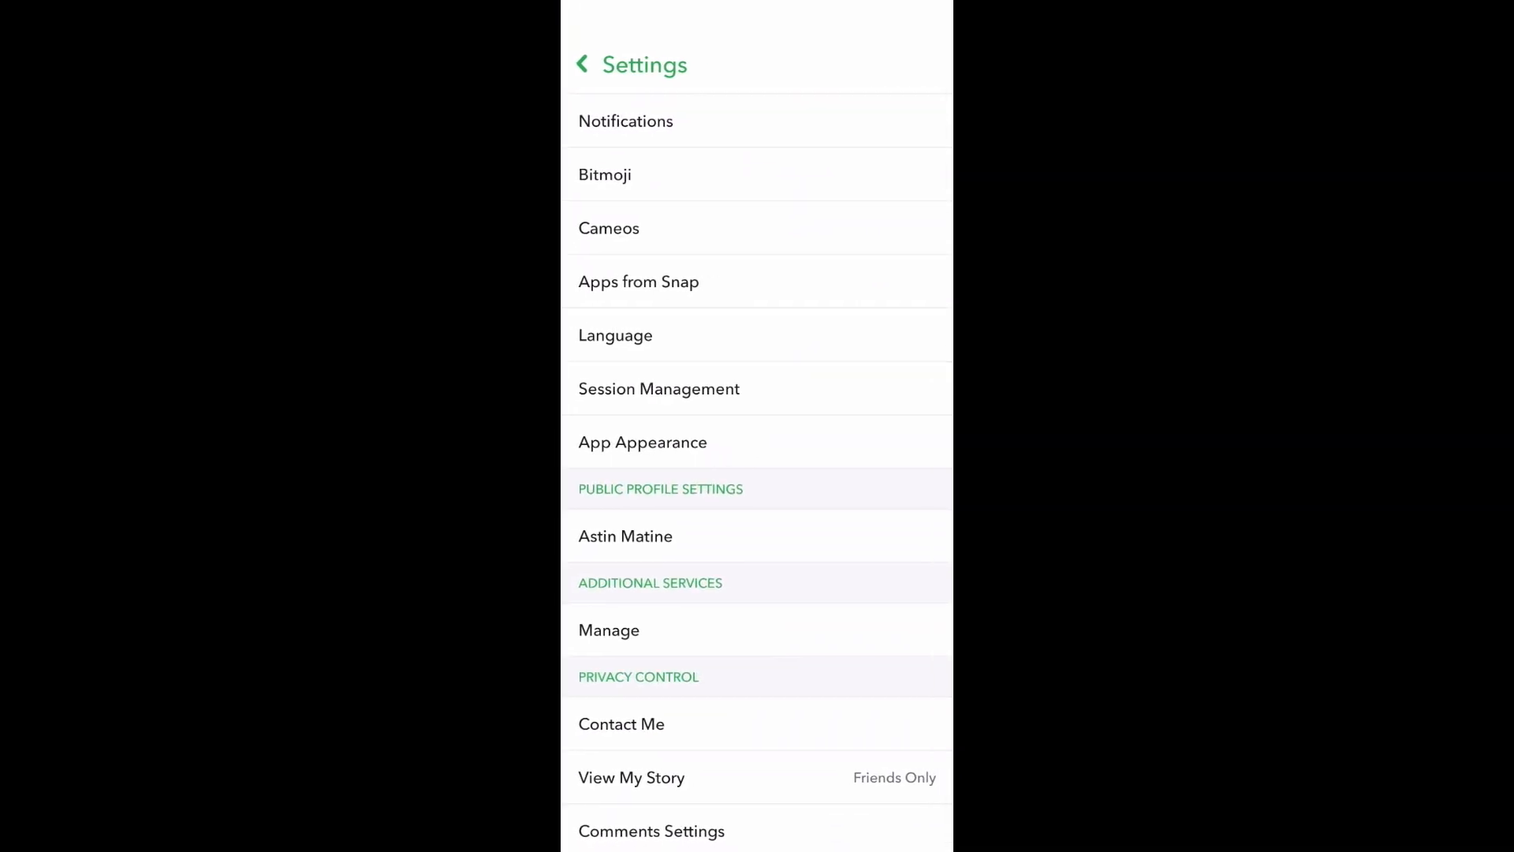
# Set App Appearance to Always Dark, returning to the dark camera screen.
pyautogui.click(643, 442)
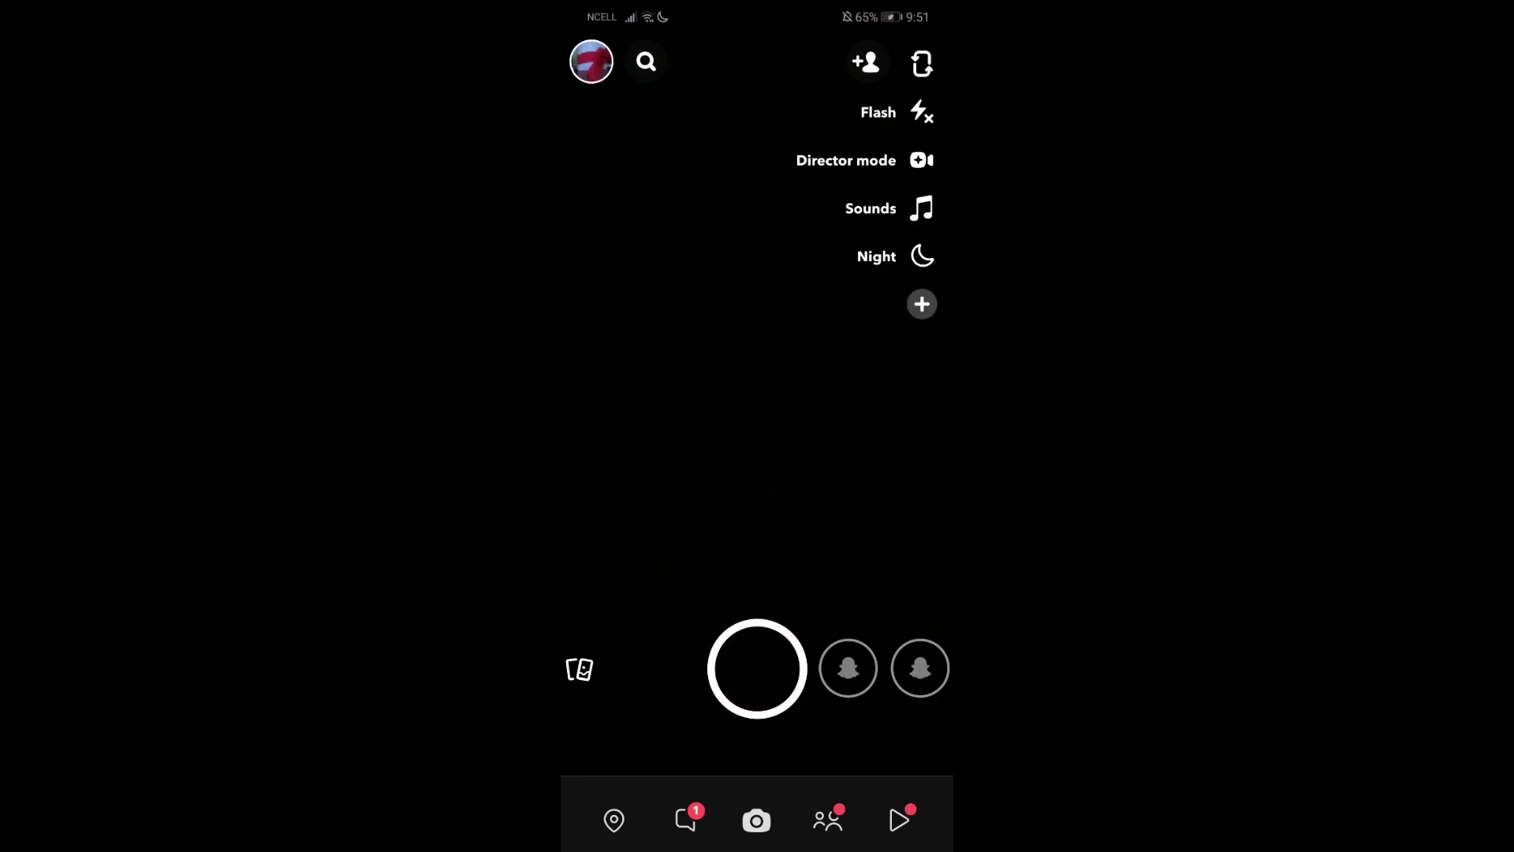
pyautogui.click(685, 821)
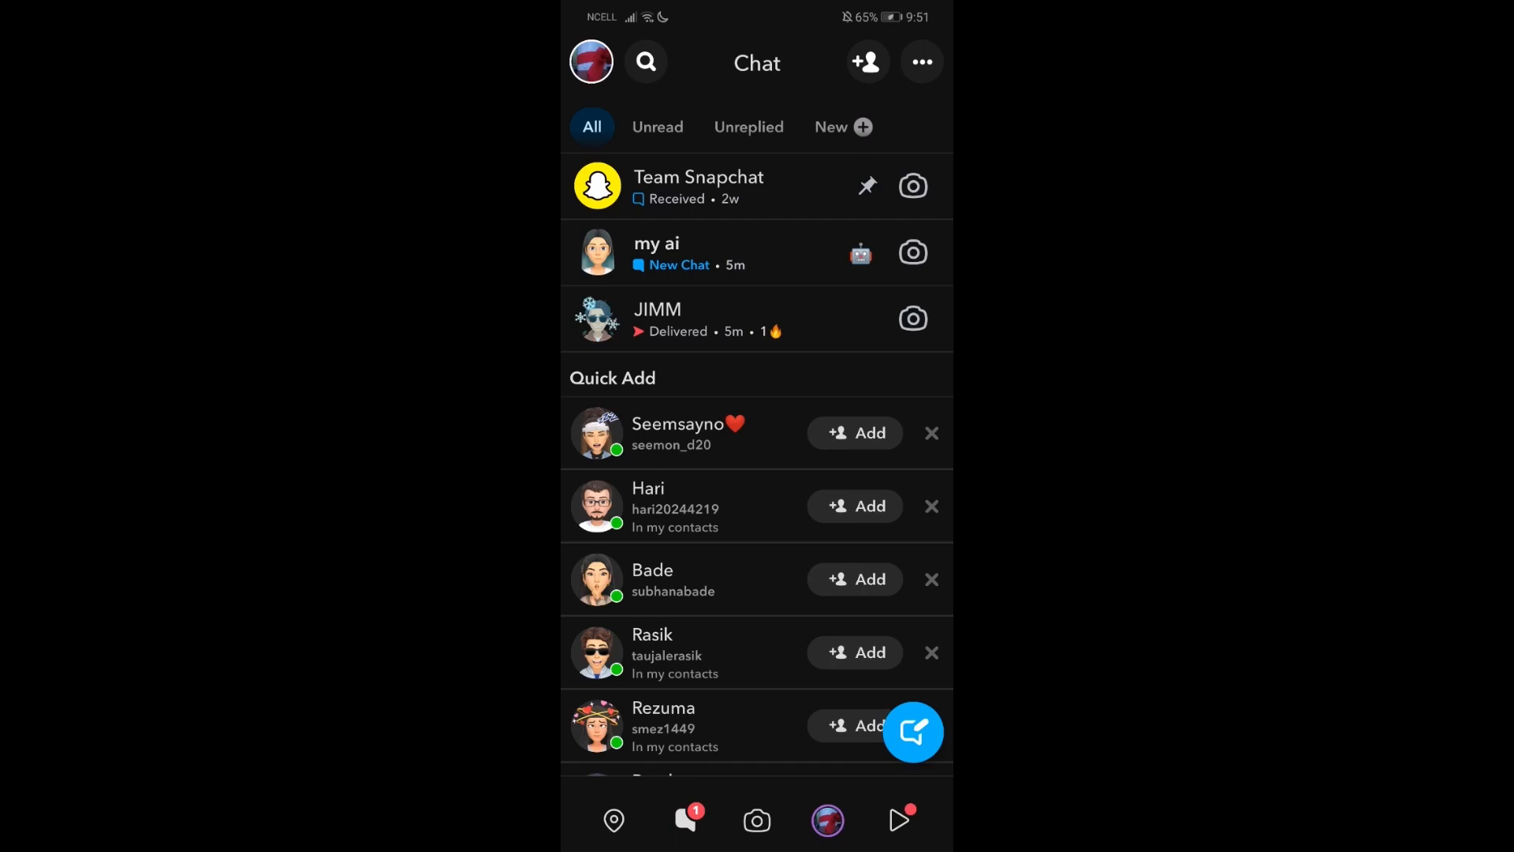
pyautogui.click(755, 821)
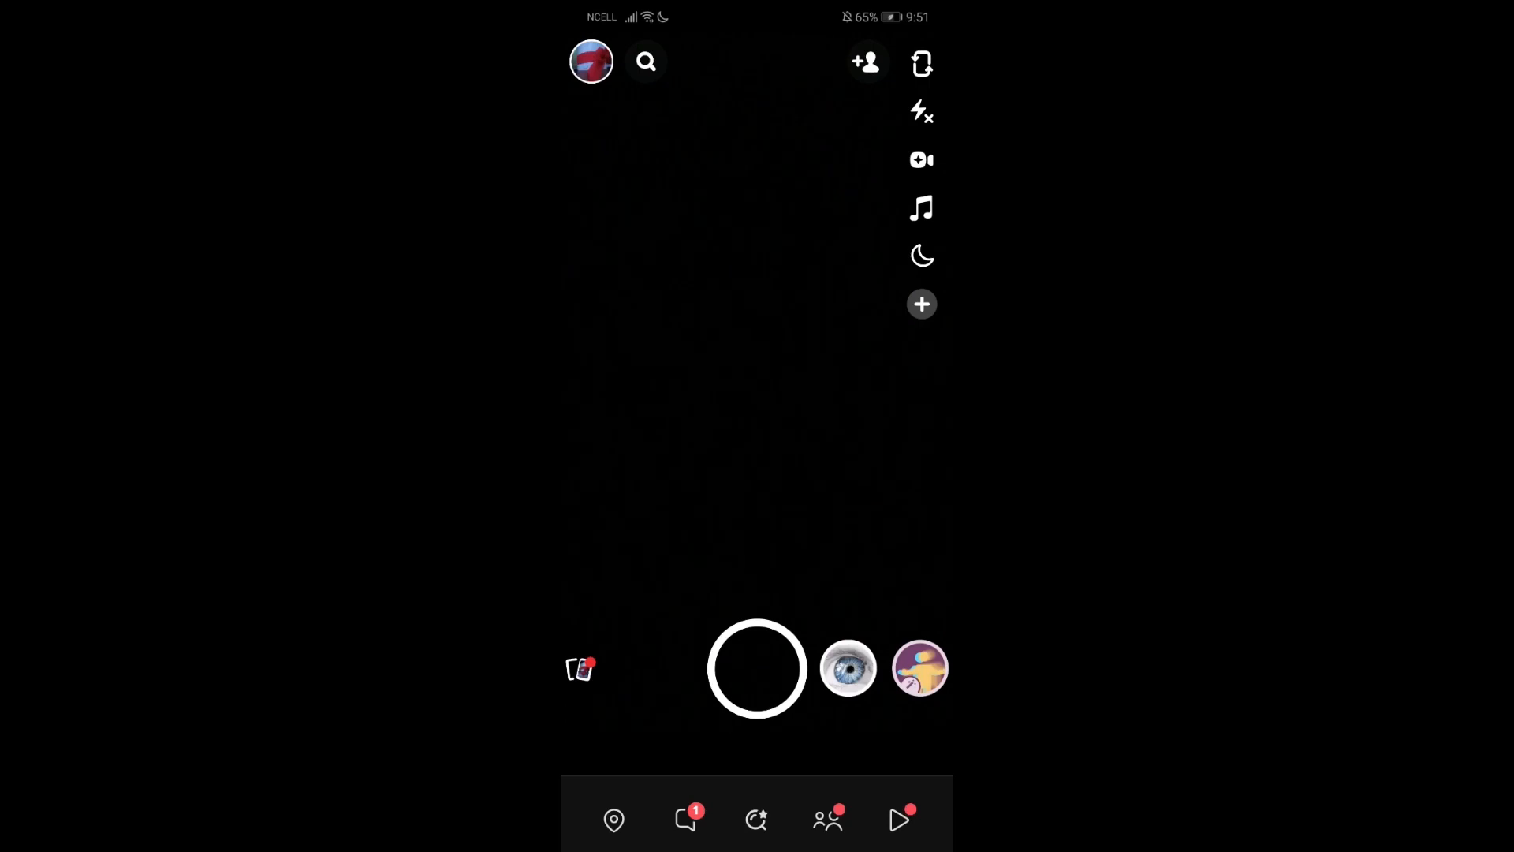